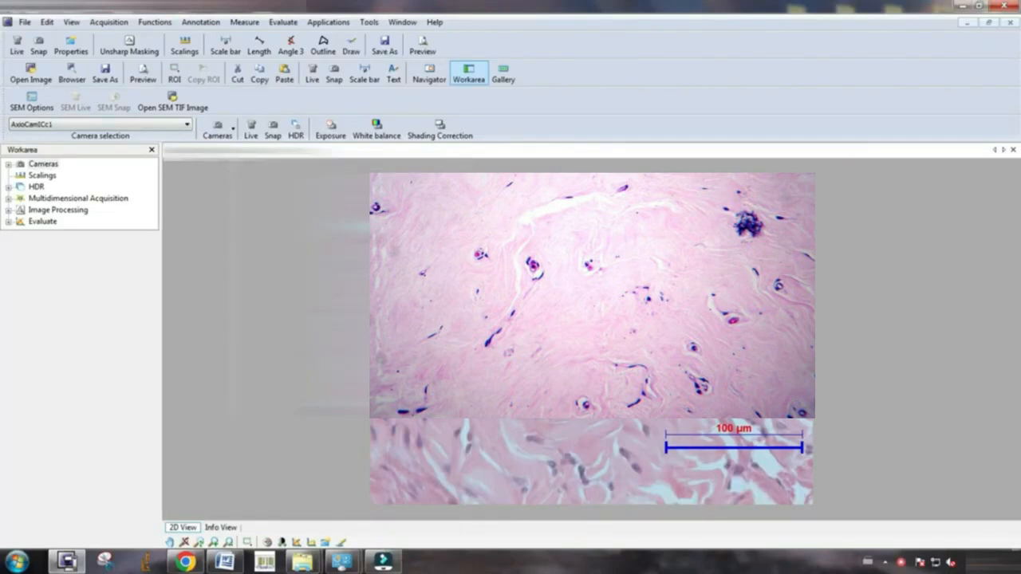
mouse_move(93, 290)
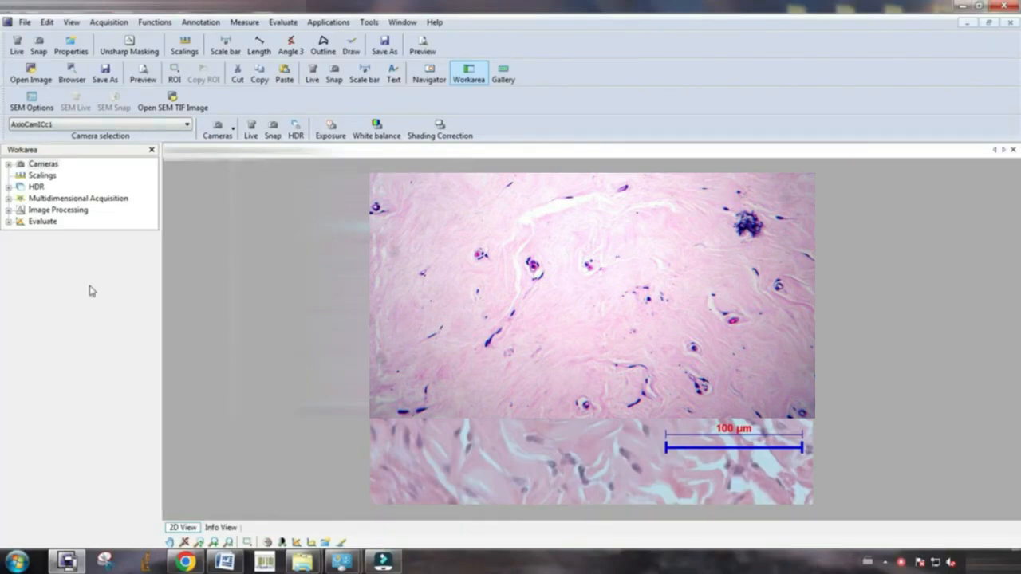
mouse_move(30, 72)
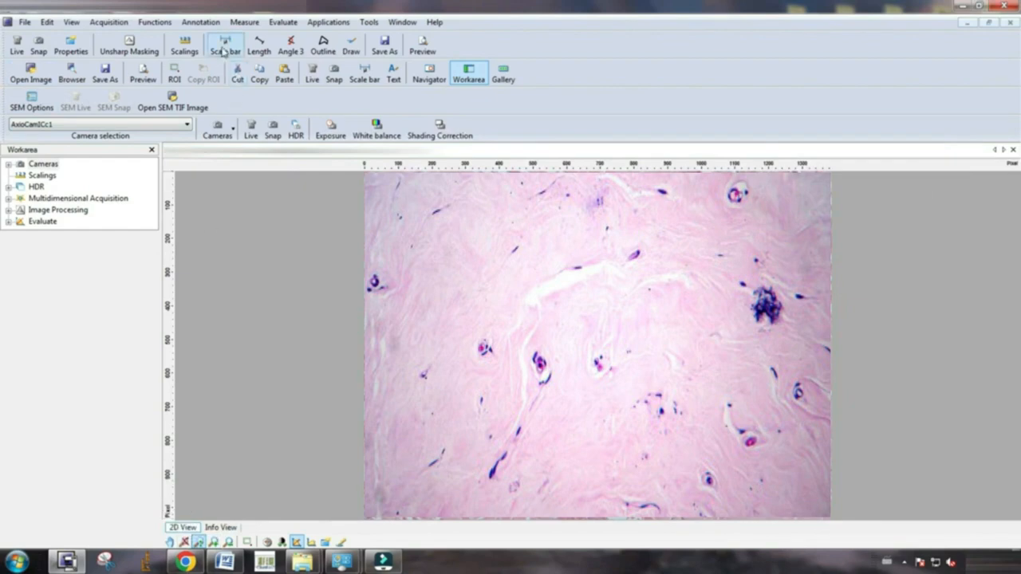
mouse_move(225, 41)
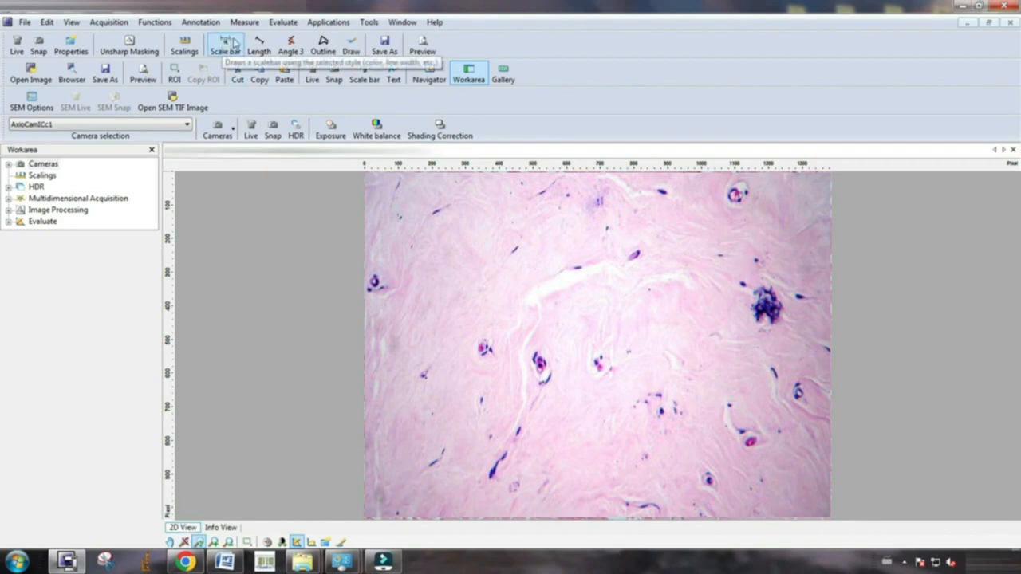
mouse_move(24, 28)
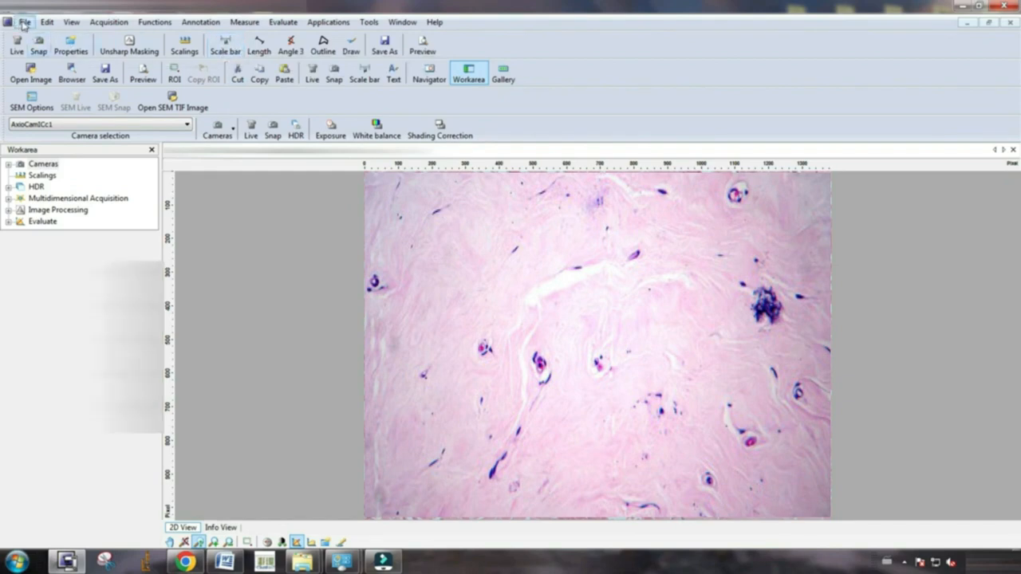
click(30, 75)
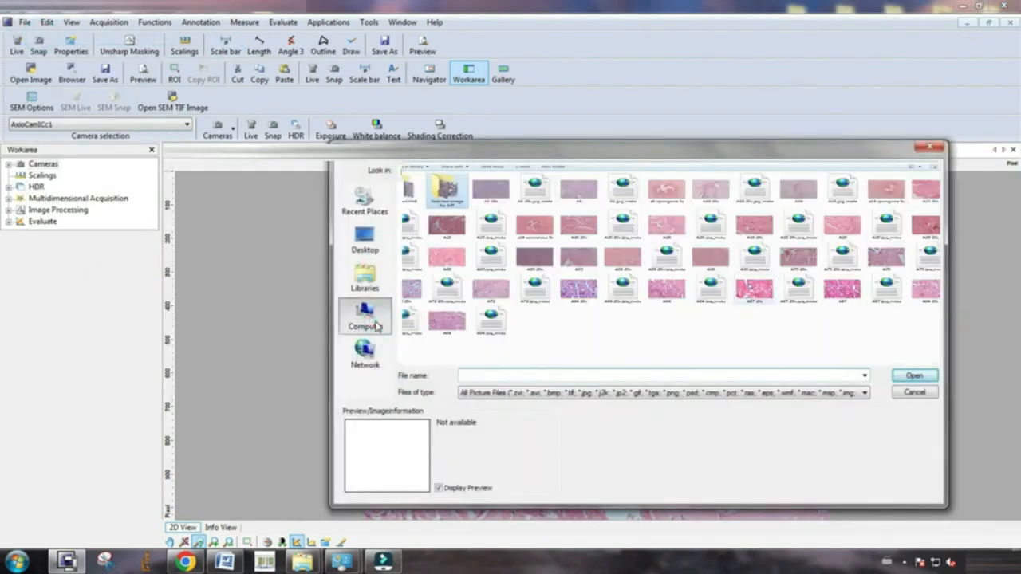
click(364, 239)
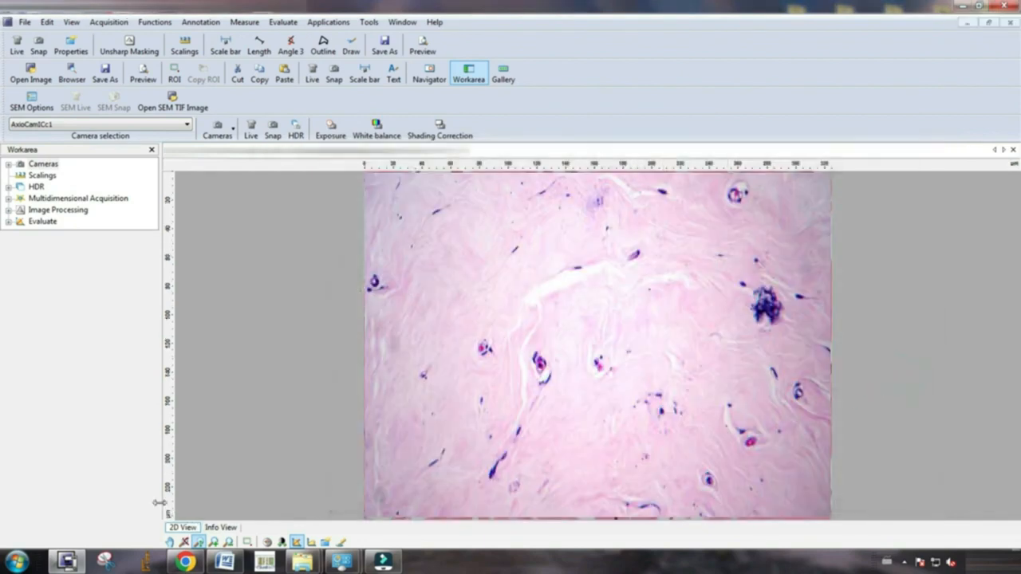
mouse_move(192, 492)
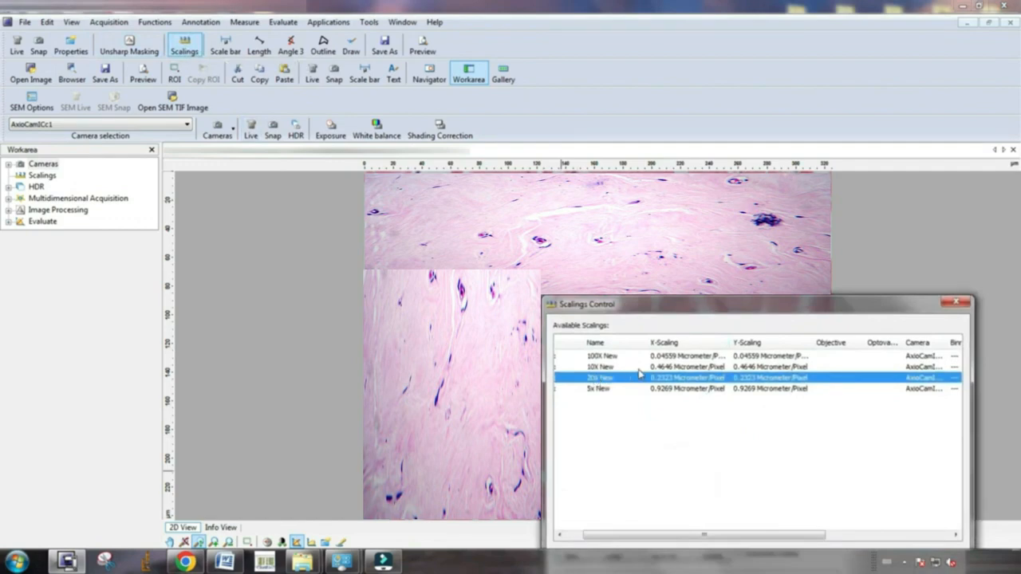
mouse_move(817, 383)
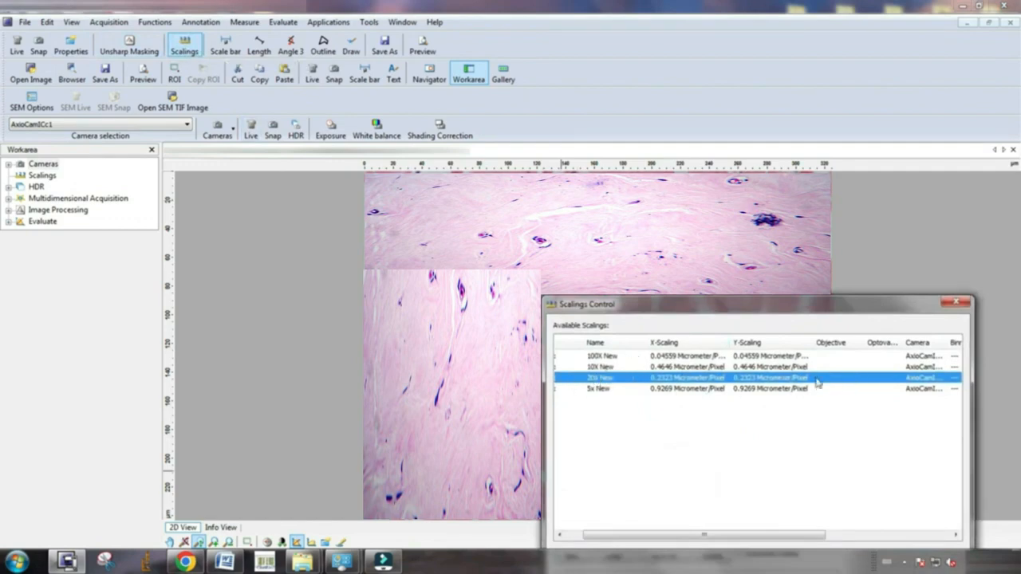
mouse_move(597, 396)
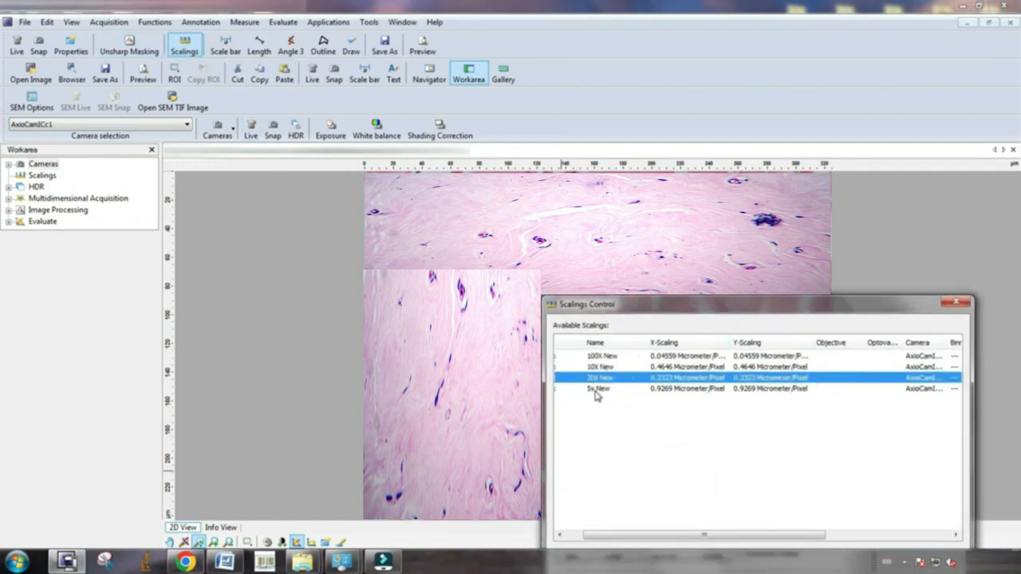
mouse_move(706, 463)
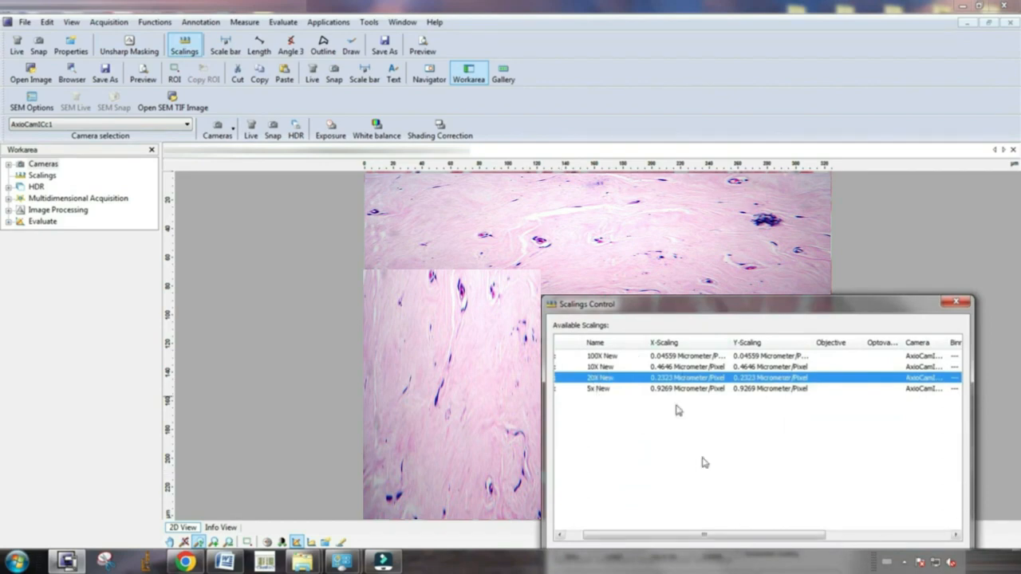
Step: Select the 5x New scaling row in Scalings Control
click(598, 389)
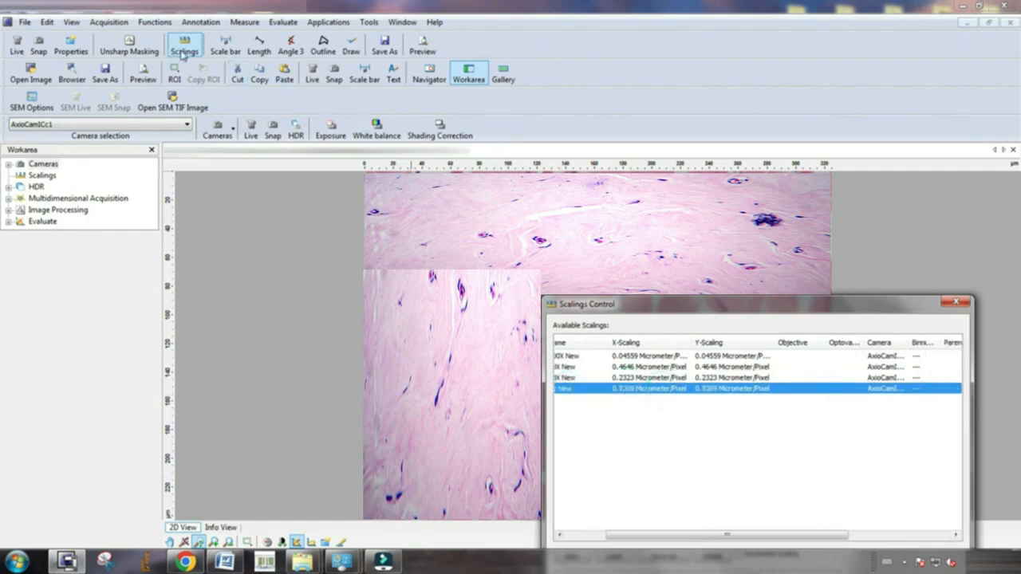
Step: Adjust the toolbar display options and select the 5x New scaling
click(185, 41)
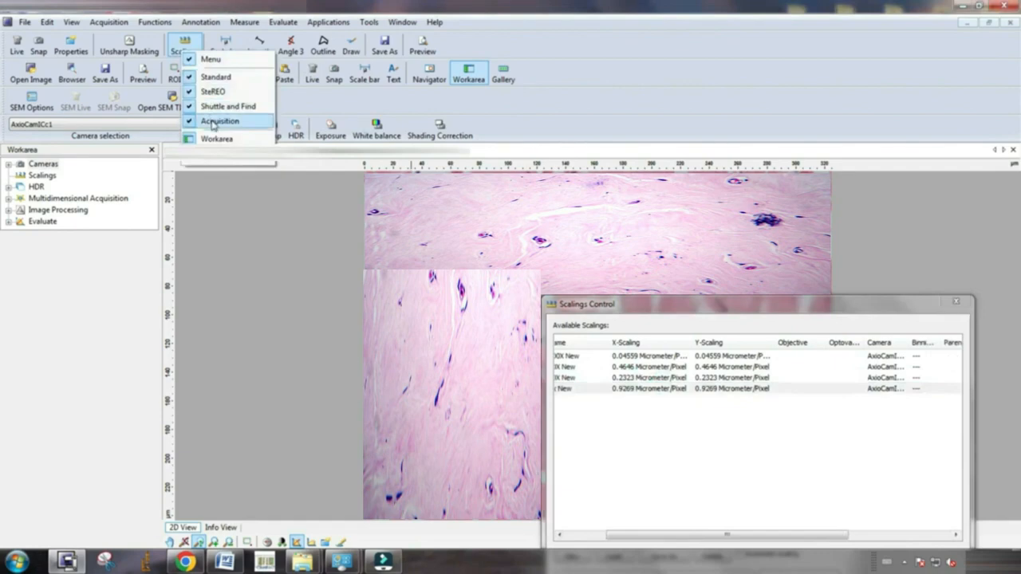
click(221, 121)
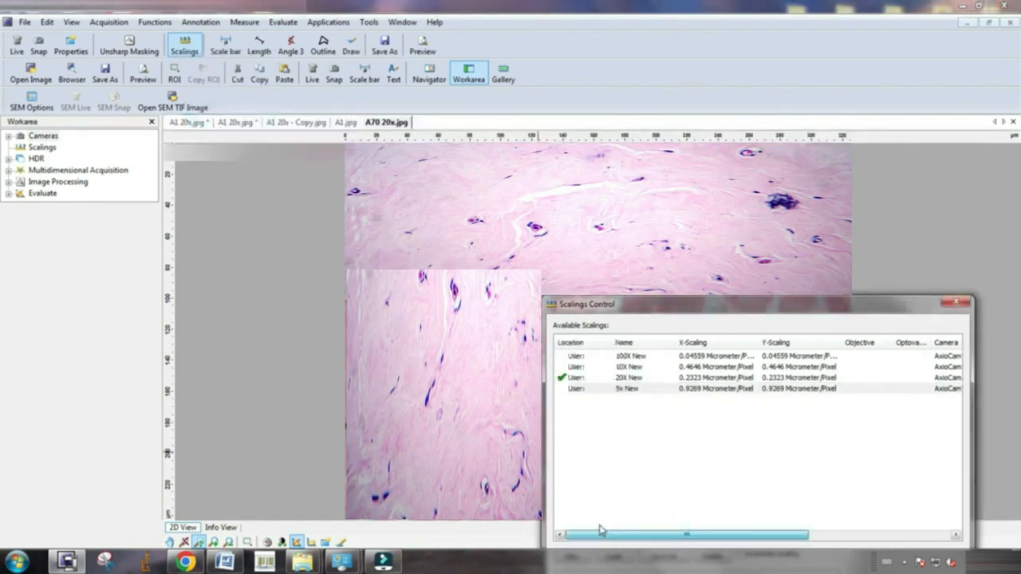
click(629, 389)
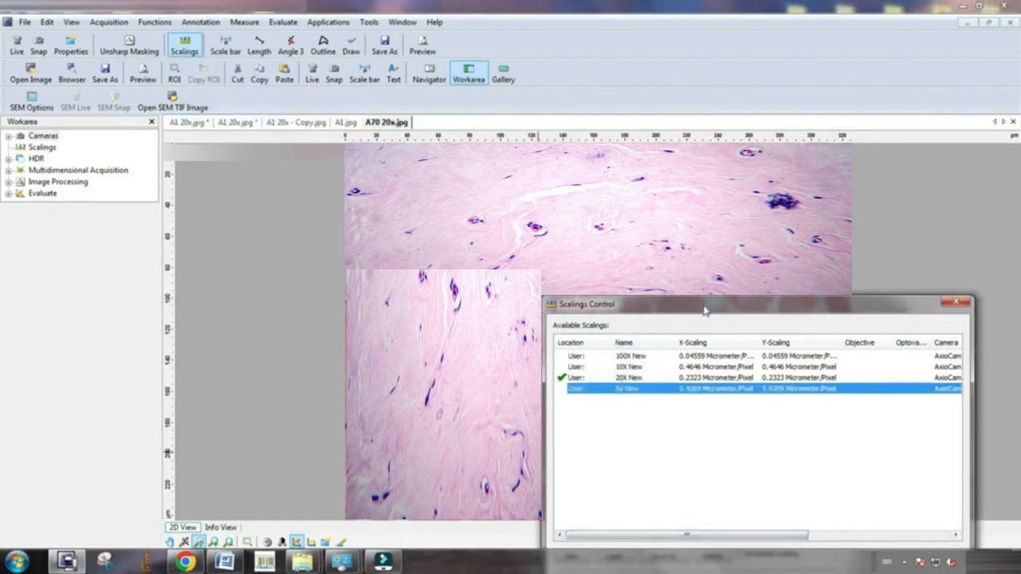
mouse_move(710, 313)
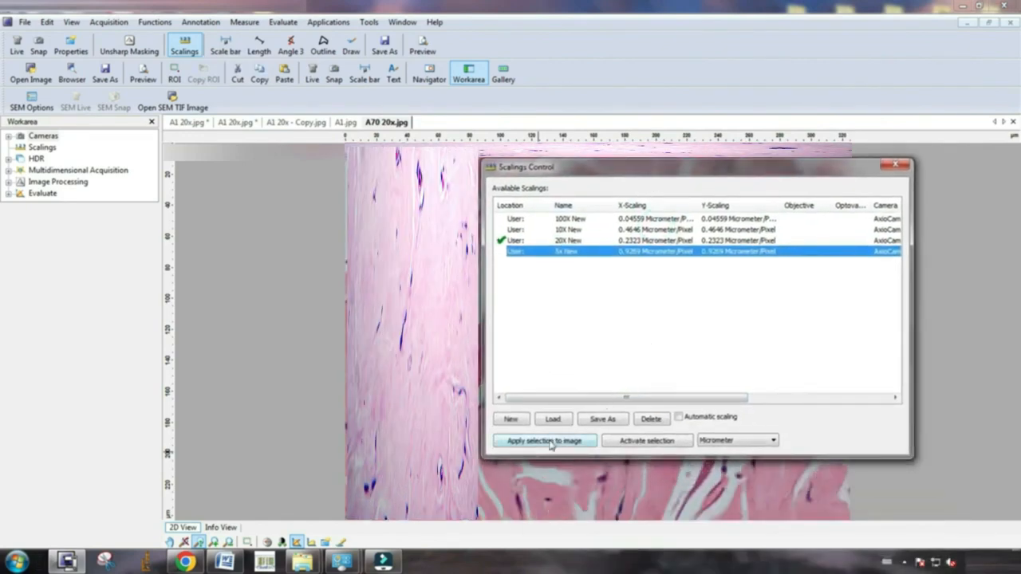
Step: Apply the selected scaling to the image and activate it, ending with 20X New active
click(545, 440)
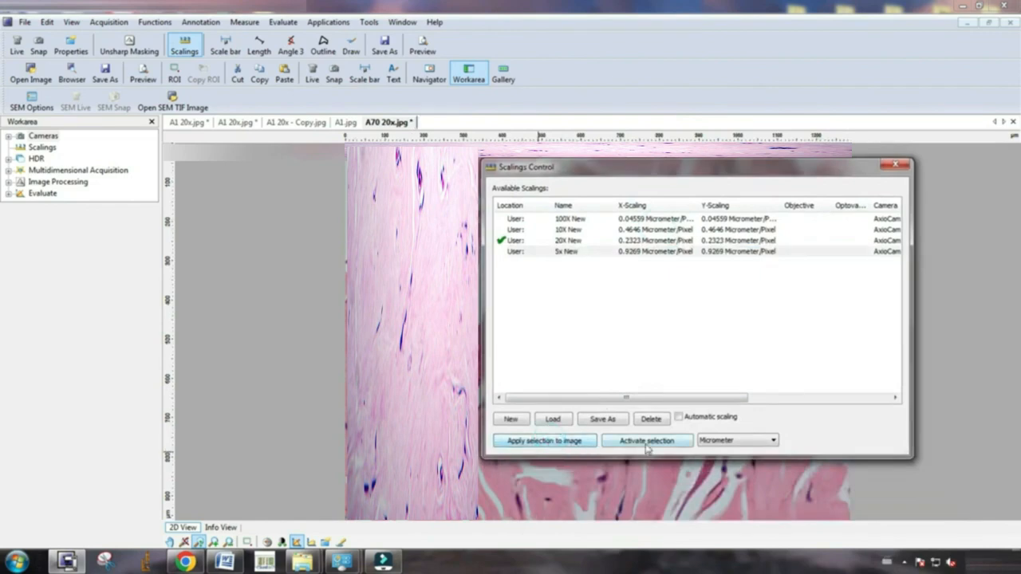
click(646, 441)
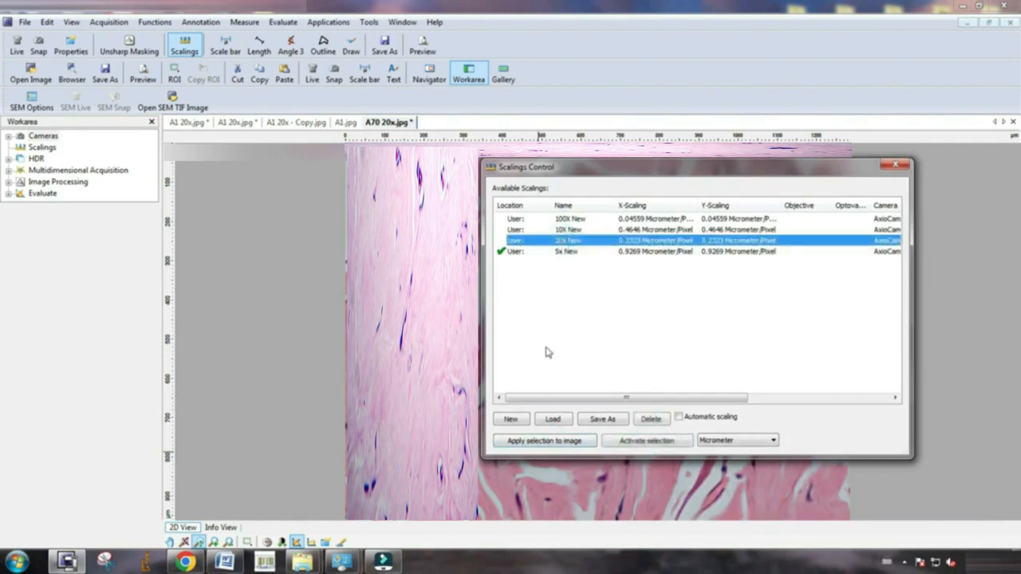
click(646, 441)
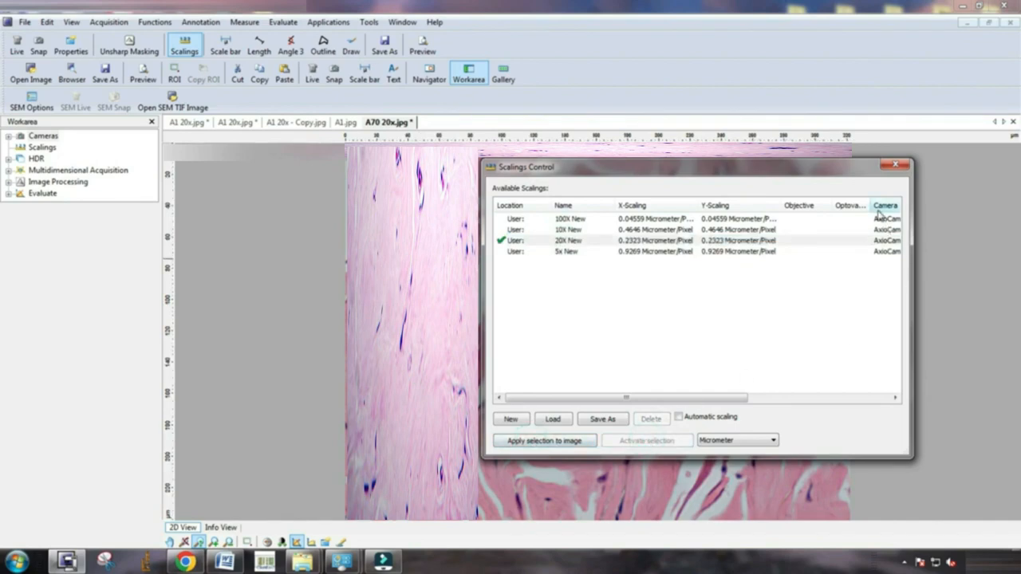
mouse_move(814, 169)
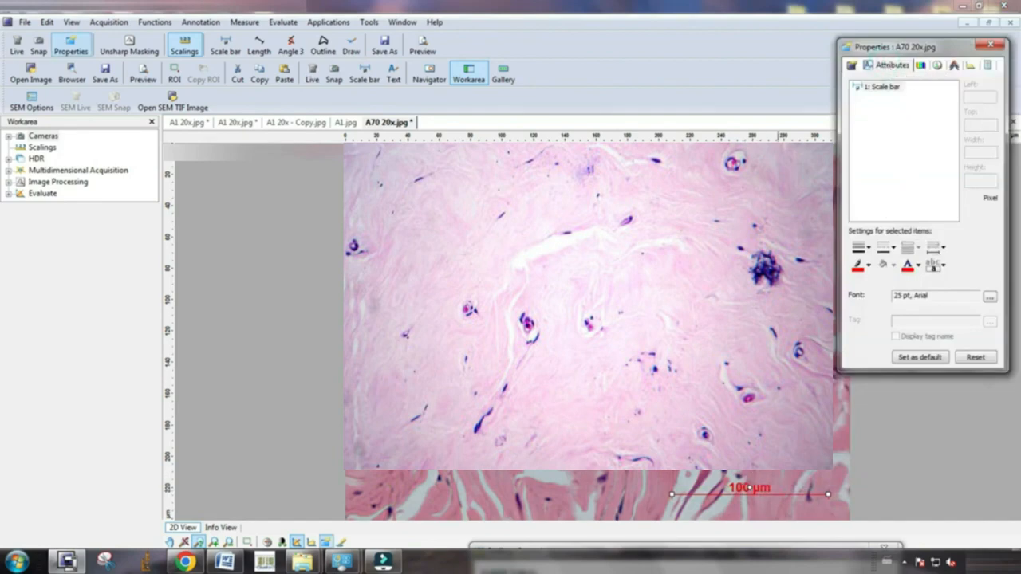
Step: Set the scale bar line colour to blue in Properties, leaving the 100 µm label red
click(868, 265)
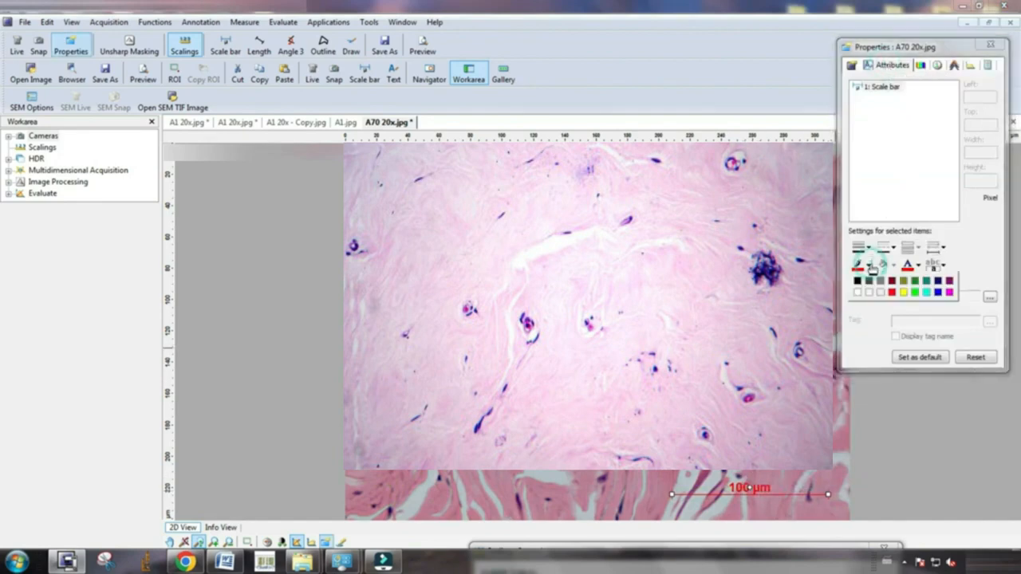
mouse_move(940, 302)
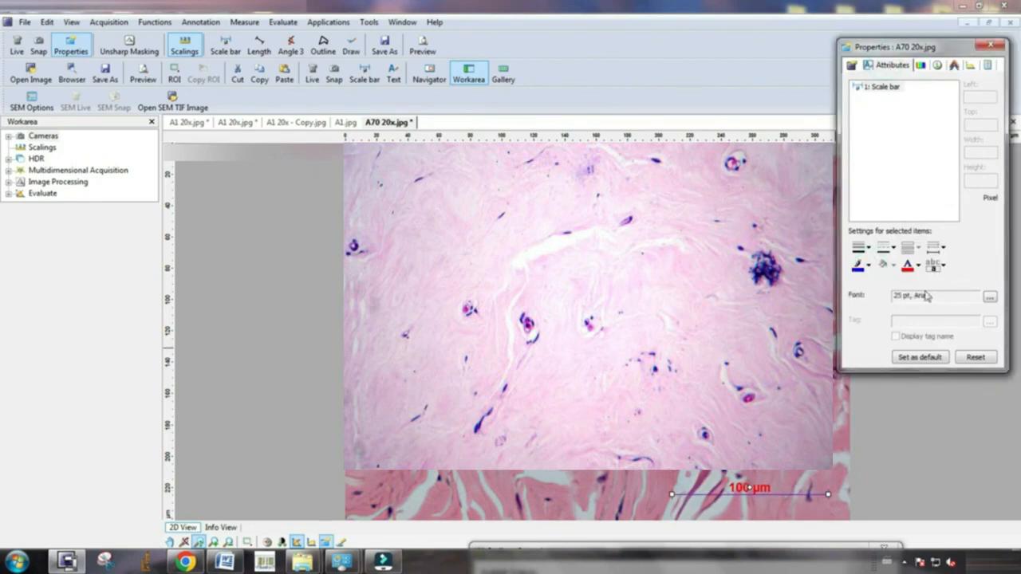
click(868, 247)
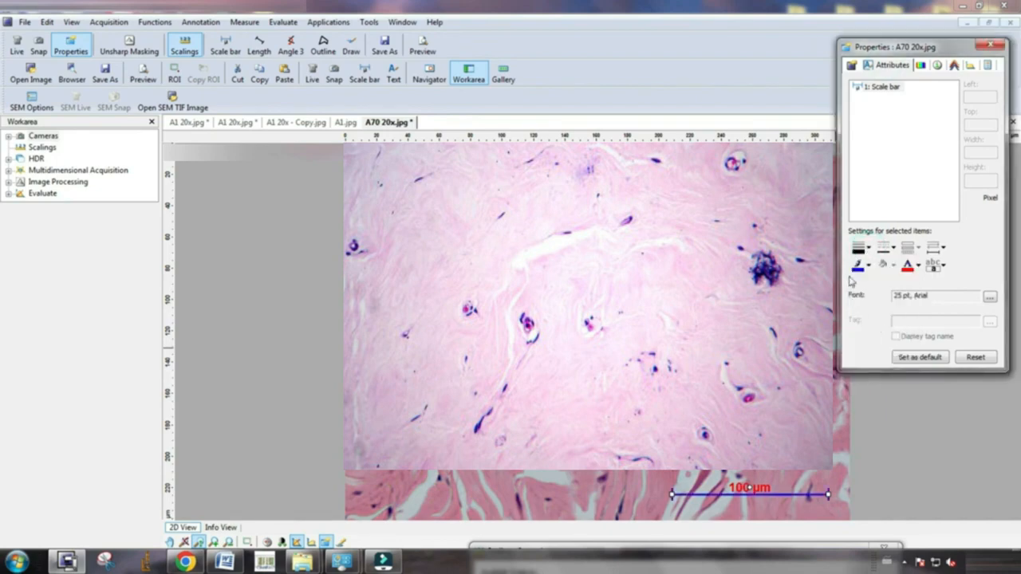
click(868, 247)
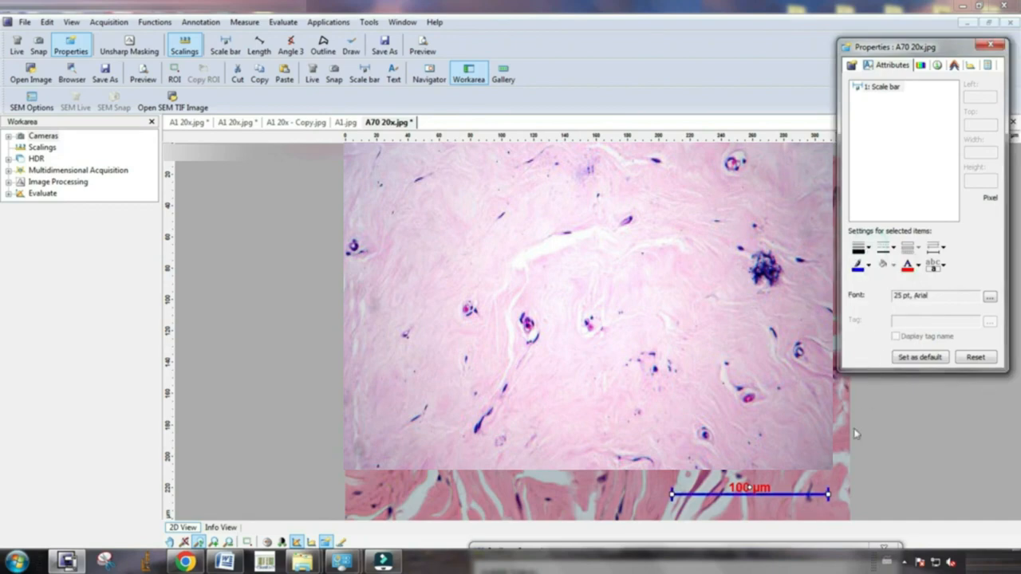
mouse_move(798, 493)
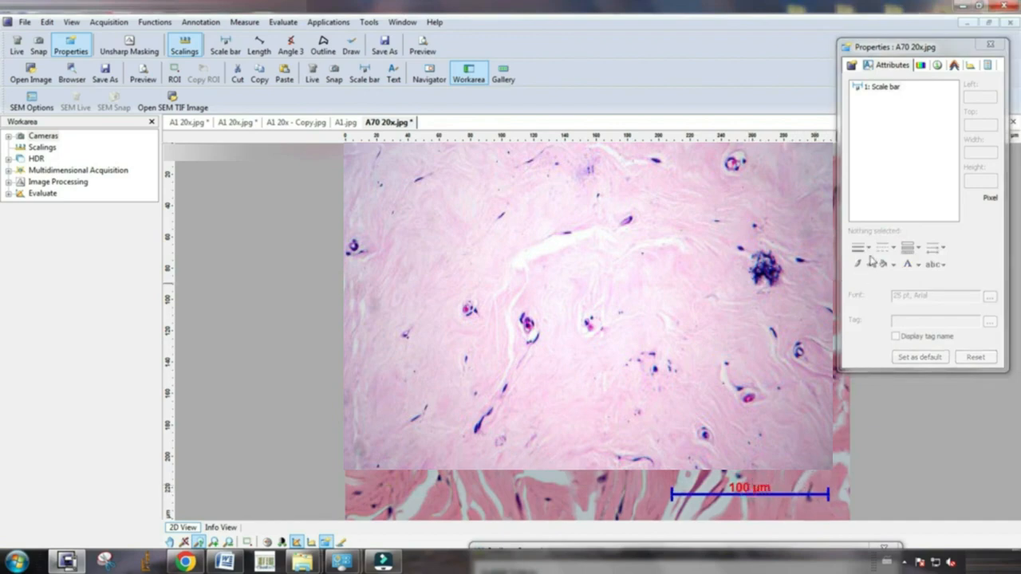
Step: Select the scale bar and set its 100 µm label text colour to blue via the font settings
click(749, 495)
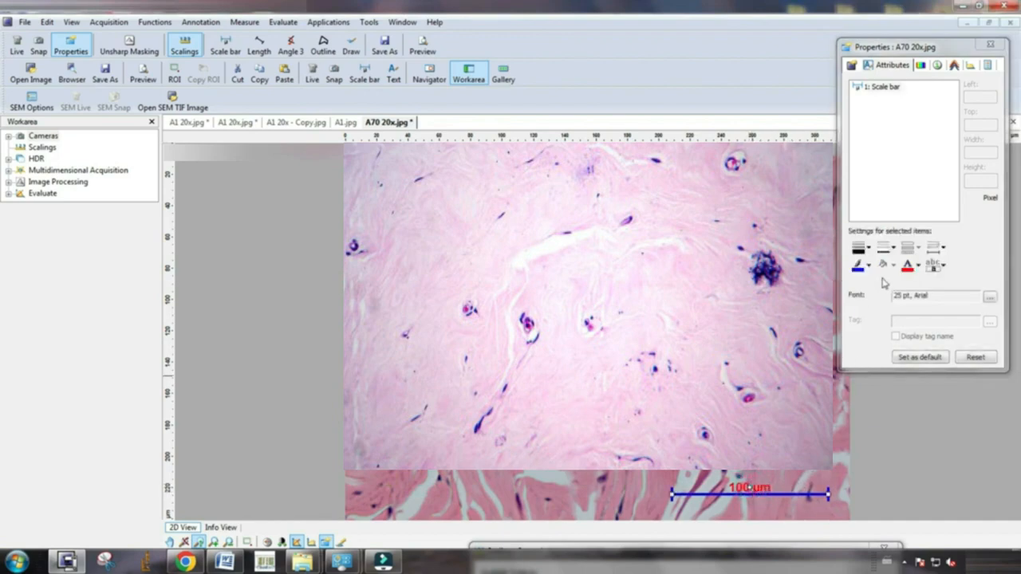
click(935, 264)
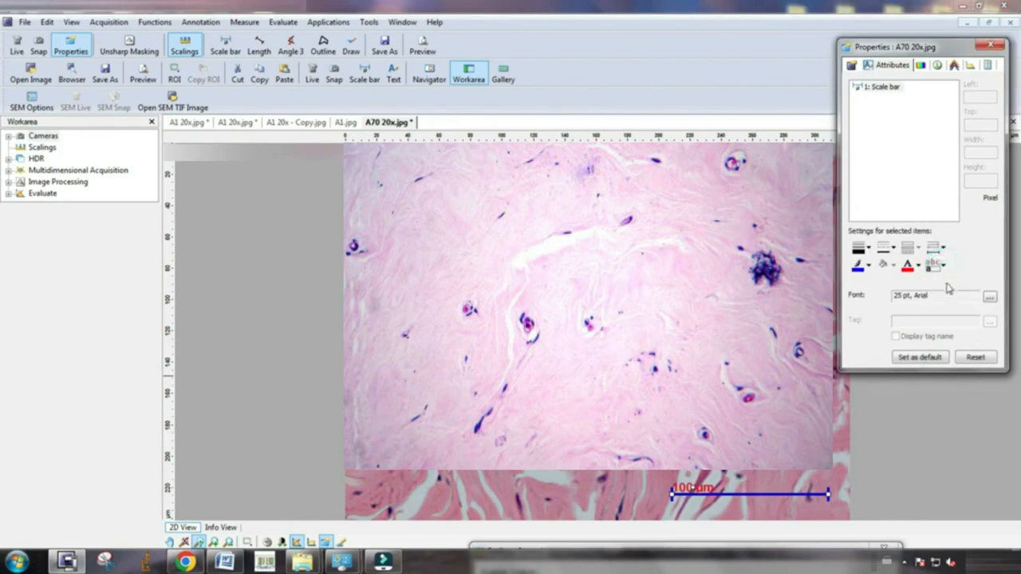
click(935, 265)
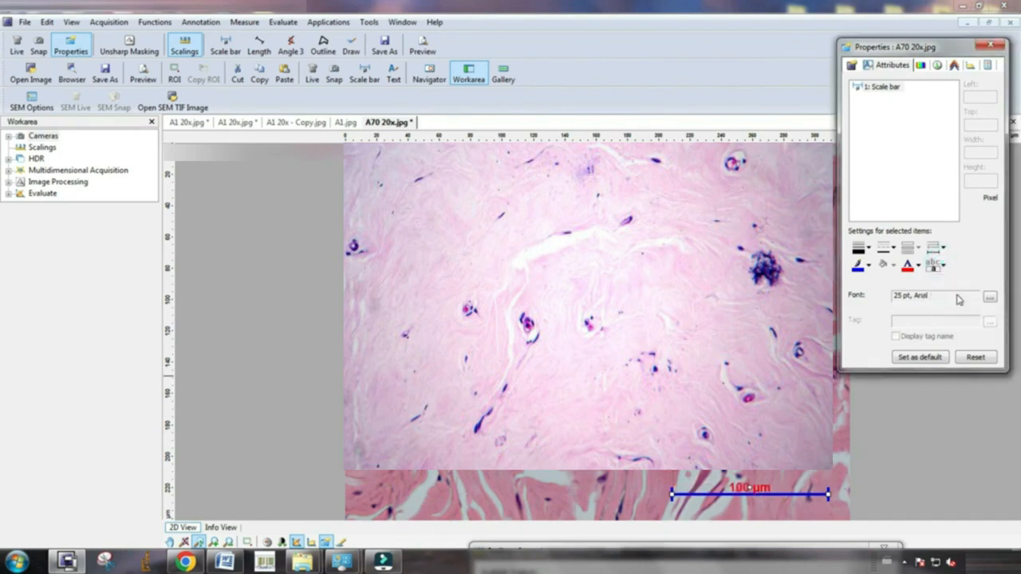
click(916, 265)
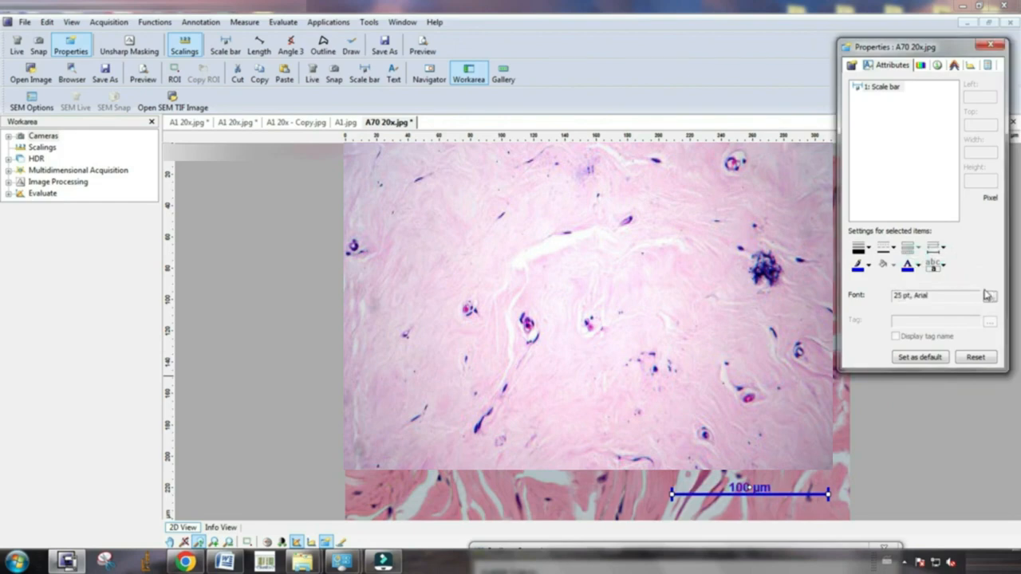
mouse_move(891, 287)
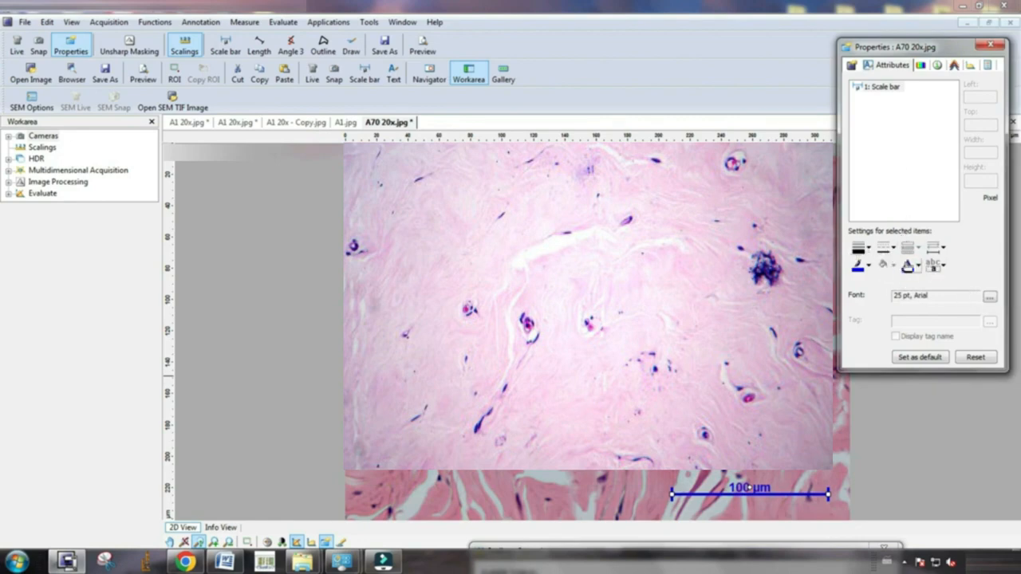
click(917, 265)
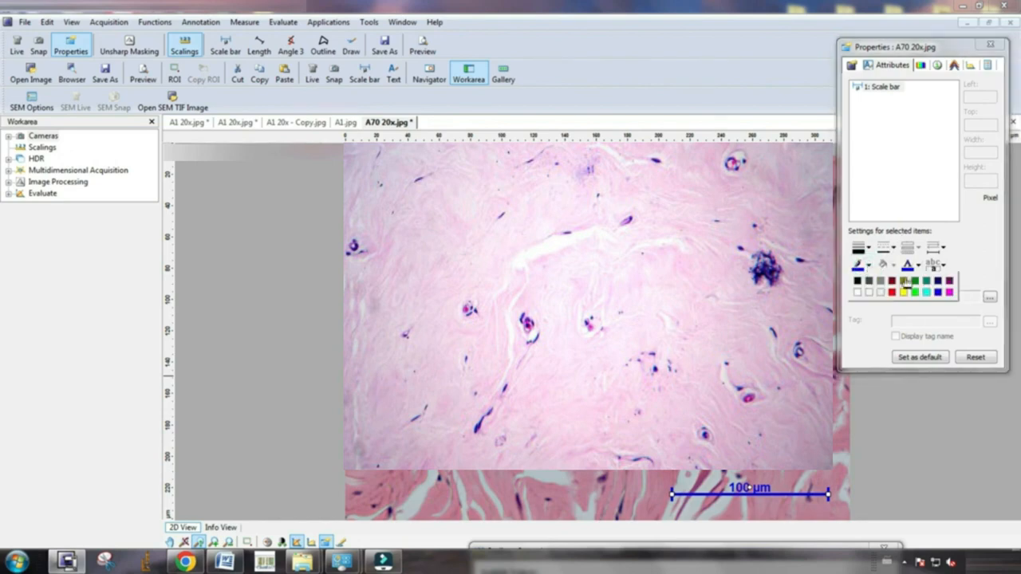